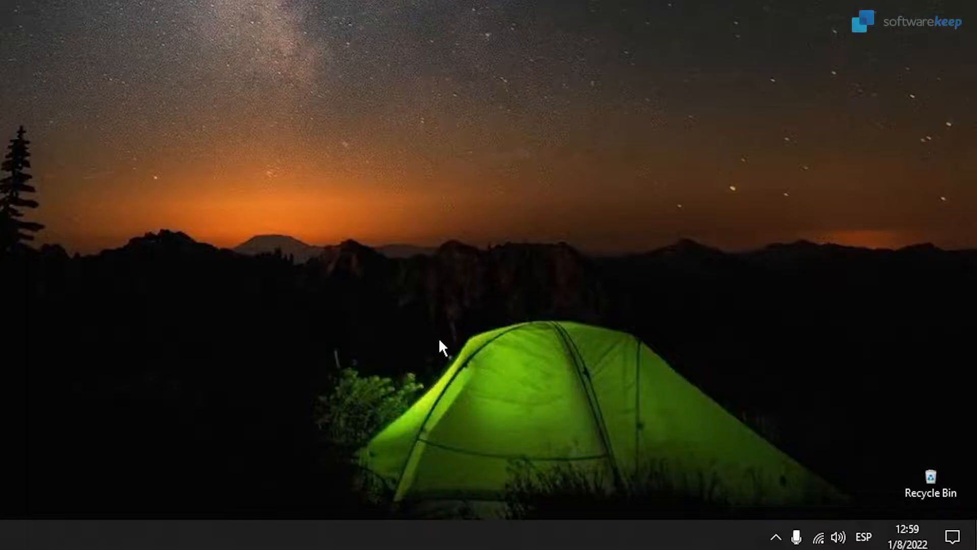
Show the network flyout confirming Fibertel WiFi695 5.8GHz is connected and secured.
{"action": "left_click", "coordinate": [817, 536]}
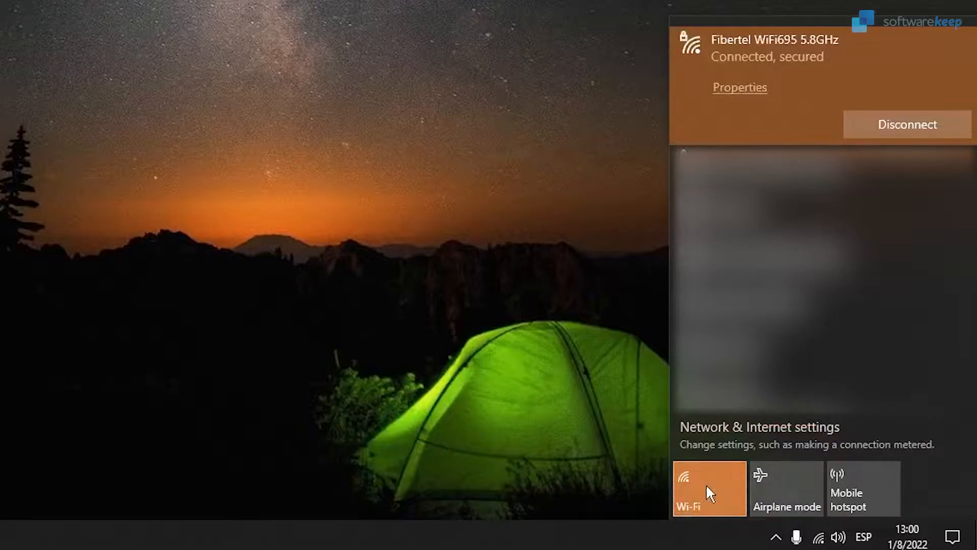
{"action": "mouse_move", "coordinate": [703, 492]}
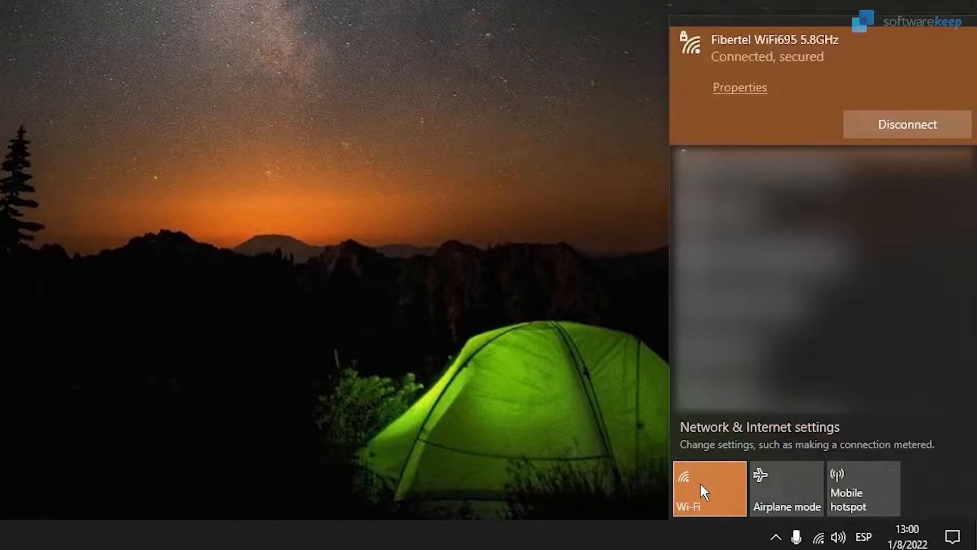
{"action": "mouse_move", "coordinate": [786, 489]}
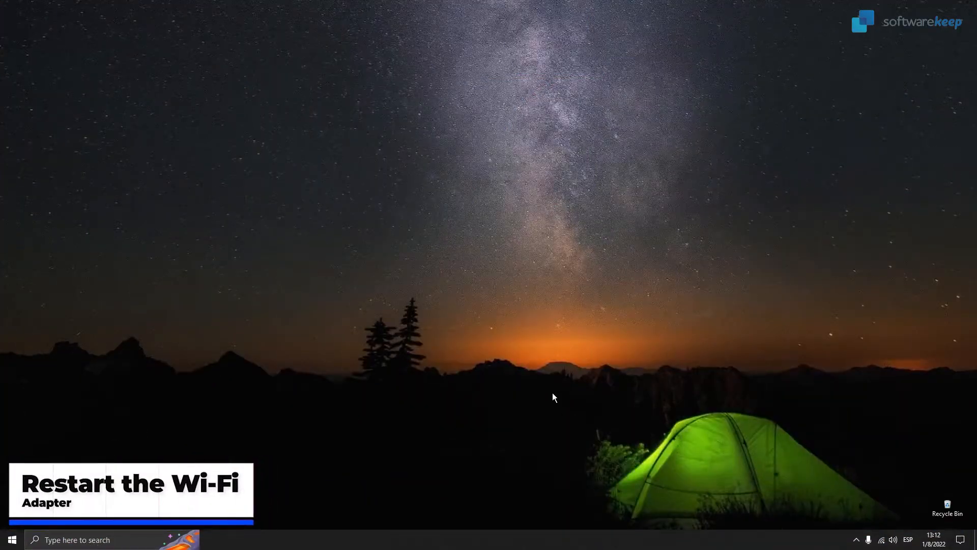
{"action": "mouse_move", "coordinate": [547, 400]}
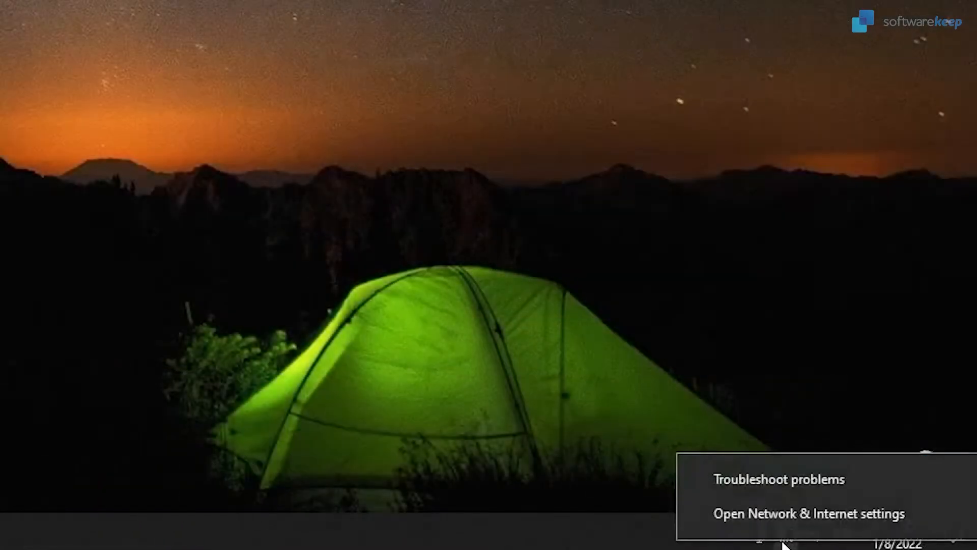
{"action": "mouse_move", "coordinate": [805, 514]}
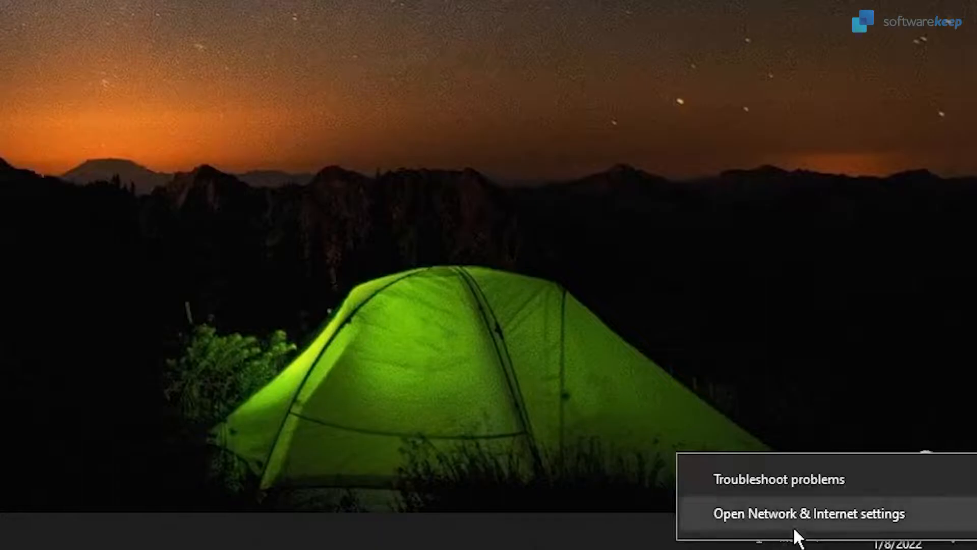
{"action": "mouse_move", "coordinate": [778, 535]}
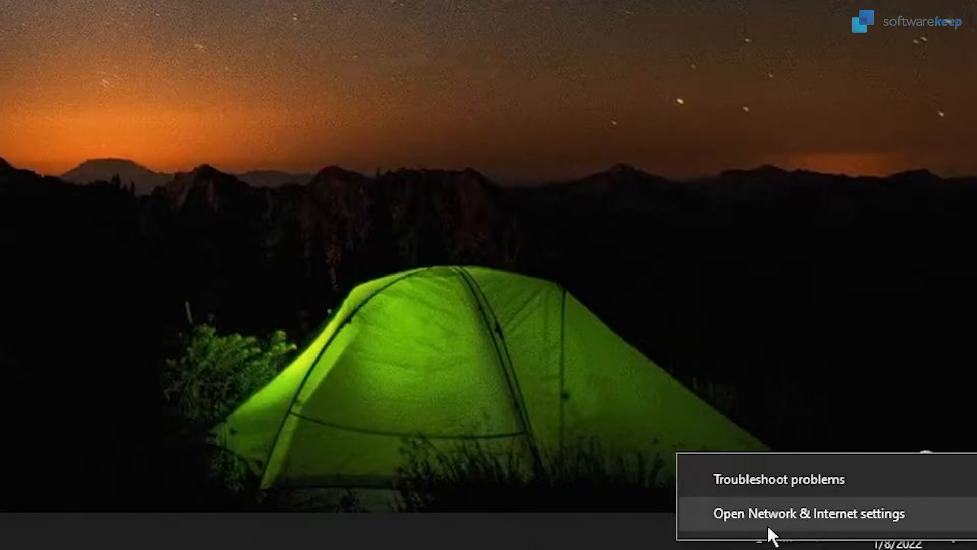
Go from Network & Internet settings to the adapter list with Ethernet and Wi-Fi.
{"action": "left_click", "coordinate": [810, 514]}
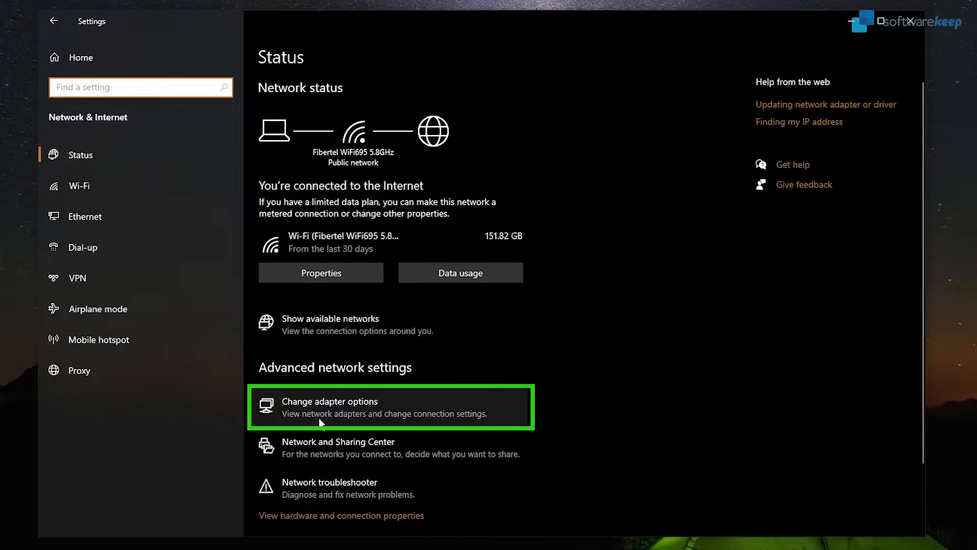
{"action": "left_click", "coordinate": [330, 402]}
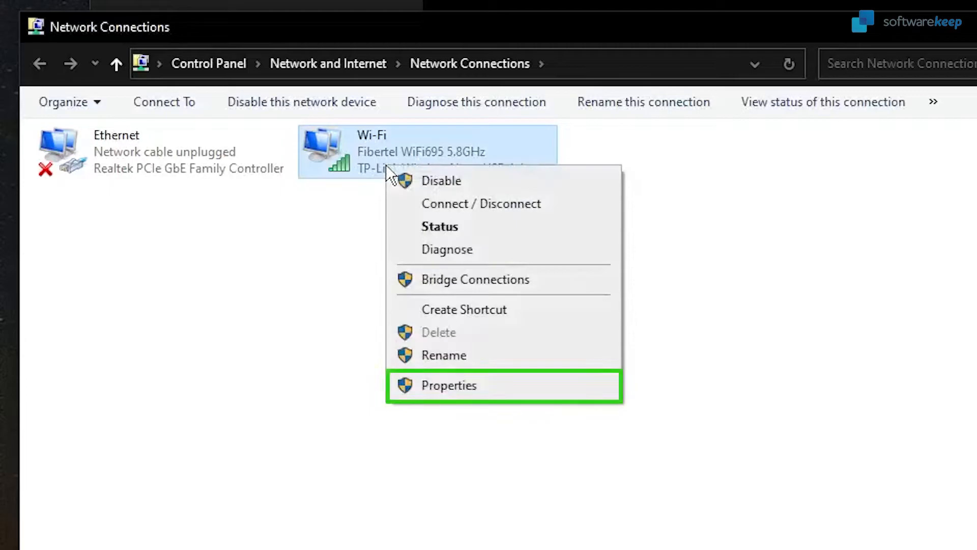
Disable, then re-enable, the TP-Link Wireless Nano USB Adapter driver and close its properties.
{"action": "left_click", "coordinate": [448, 386]}
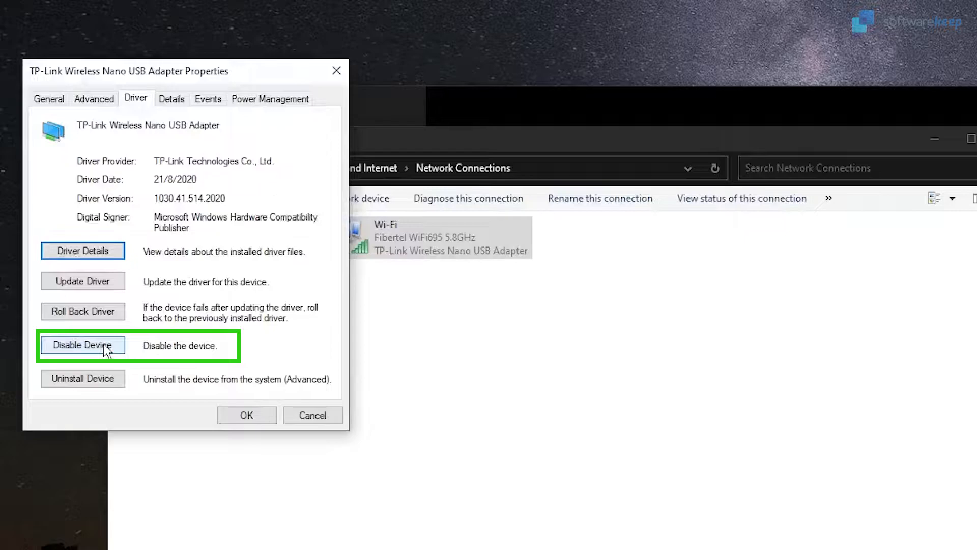
{"action": "left_click", "coordinate": [82, 345]}
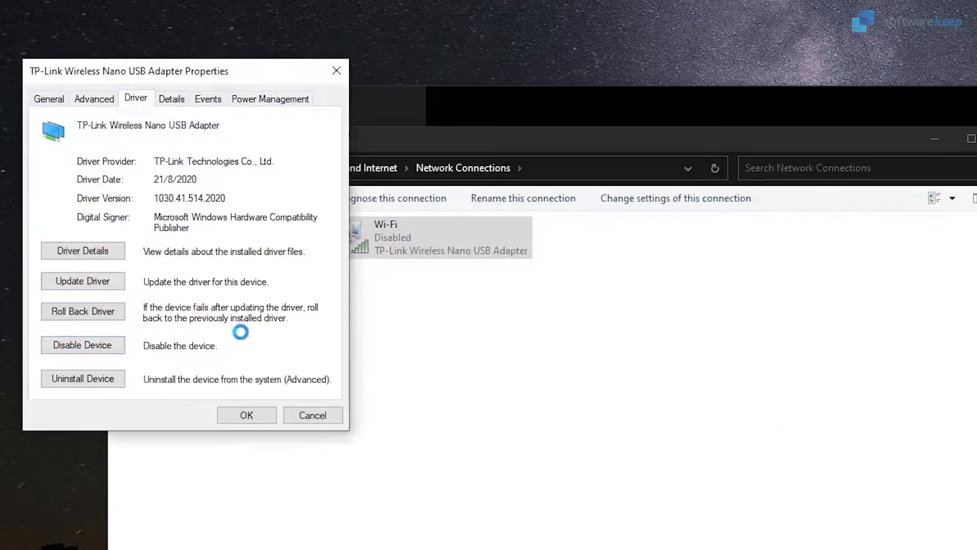
{"action": "left_click", "coordinate": [82, 345]}
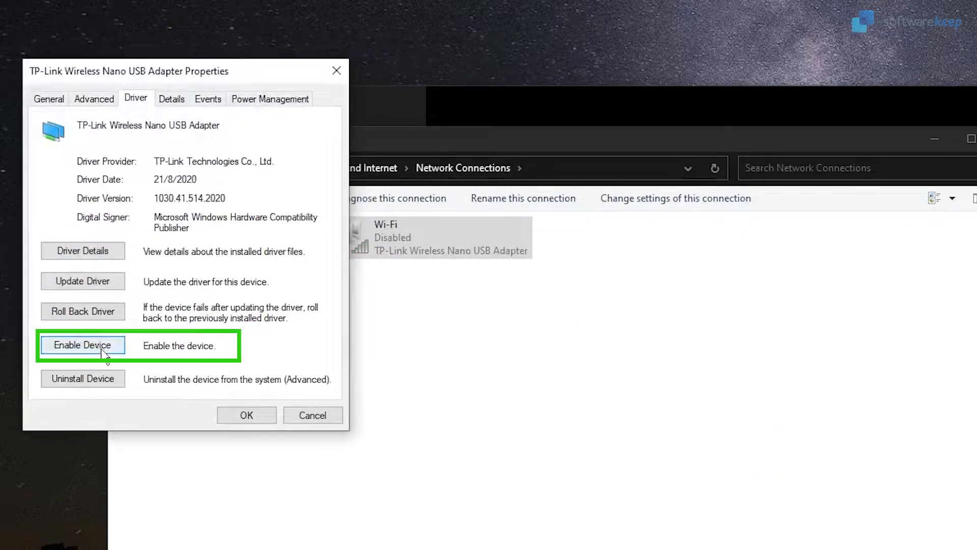
{"action": "left_click", "coordinate": [83, 345]}
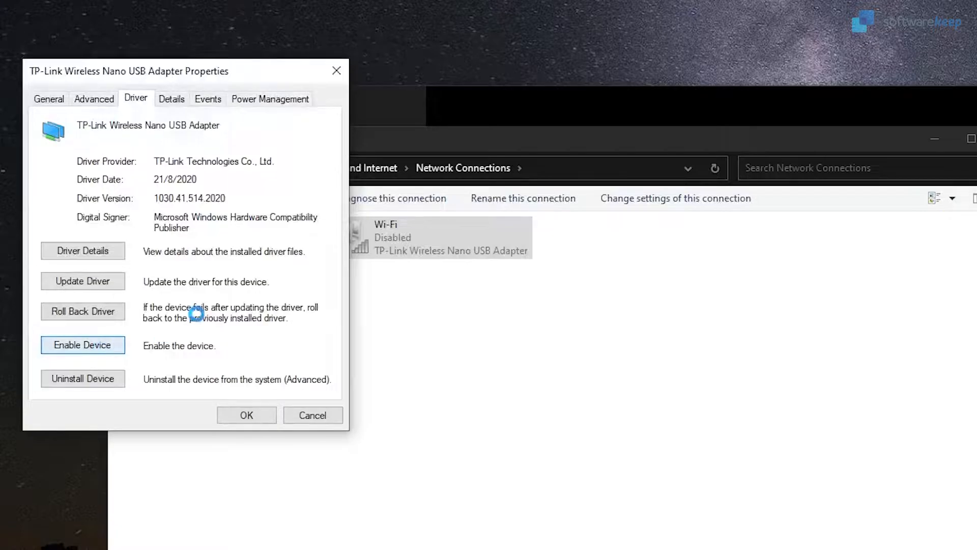
{"action": "left_click", "coordinate": [82, 345]}
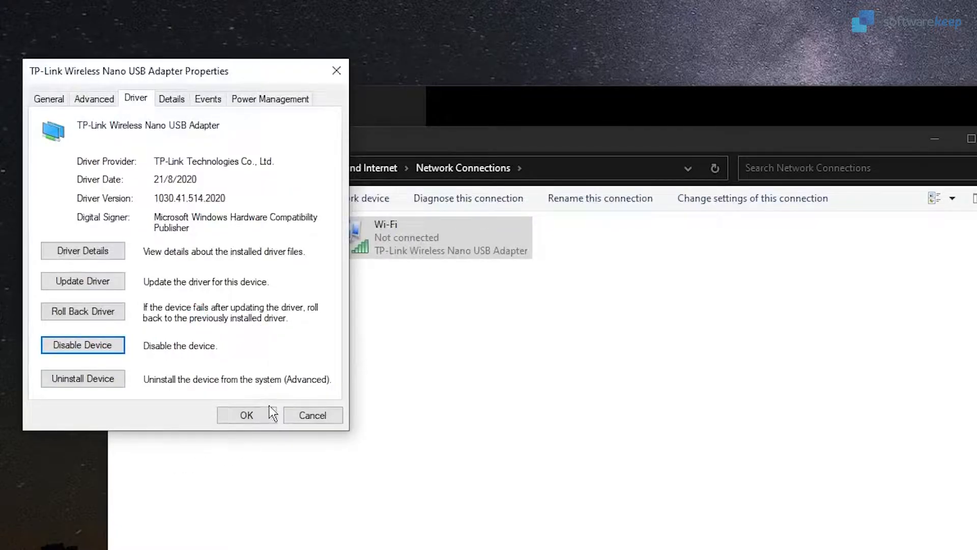
{"action": "mouse_move", "coordinate": [208, 463]}
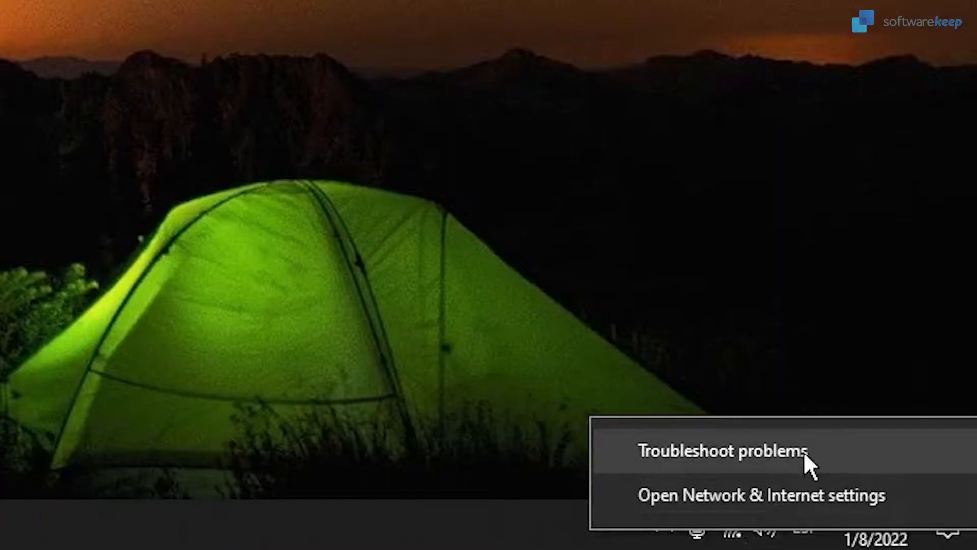
Launch the network troubleshooter with All network adapters selected.
{"action": "left_click", "coordinate": [722, 449]}
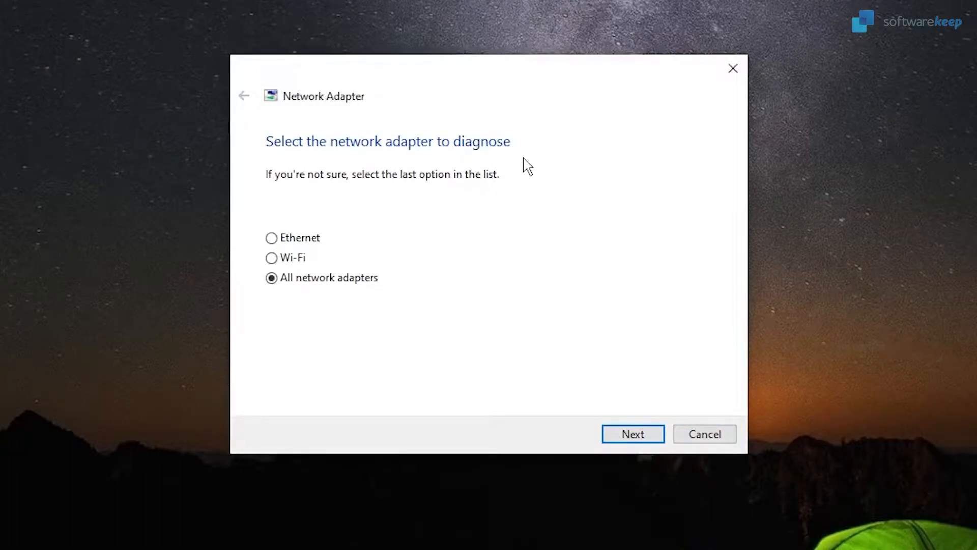
{"action": "mouse_move", "coordinate": [596, 387]}
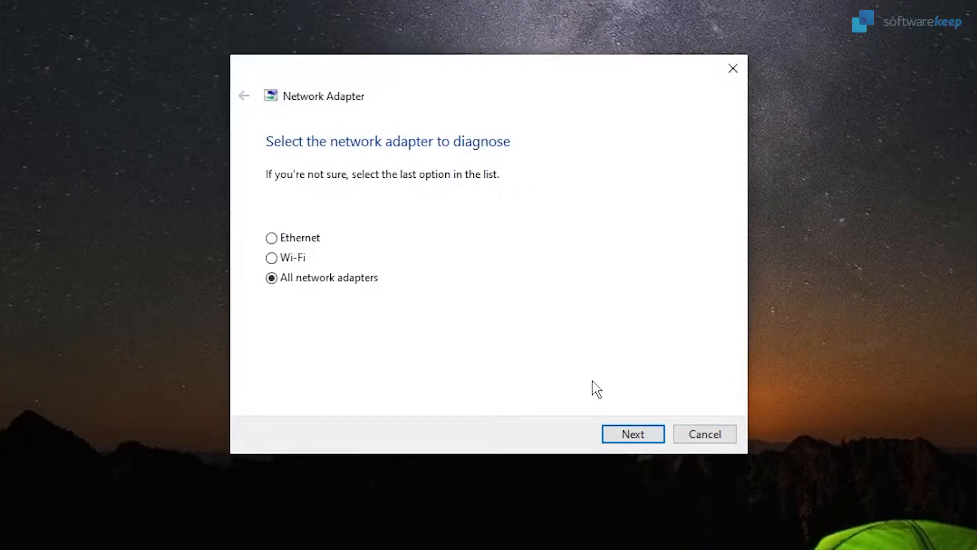
{"action": "mouse_move", "coordinate": [525, 165]}
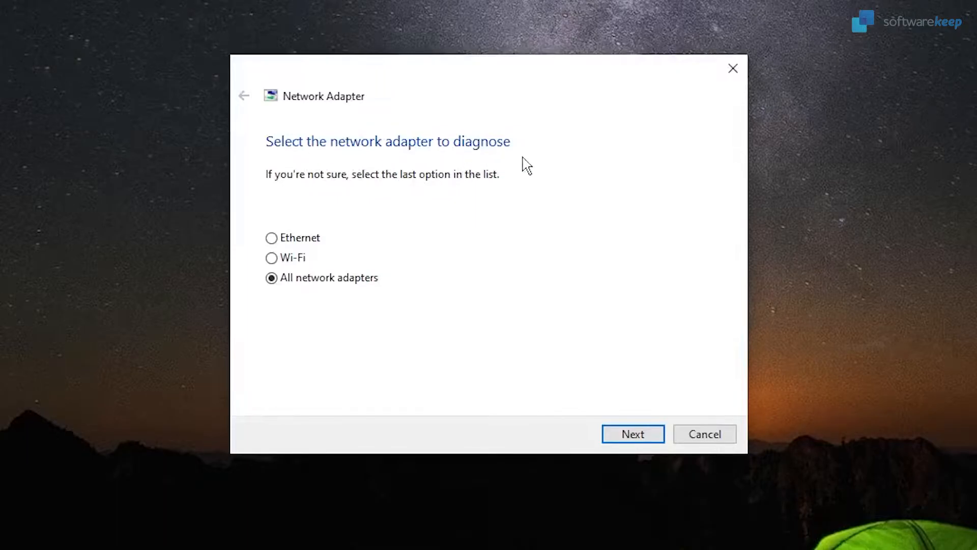
{"action": "mouse_move", "coordinate": [461, 183]}
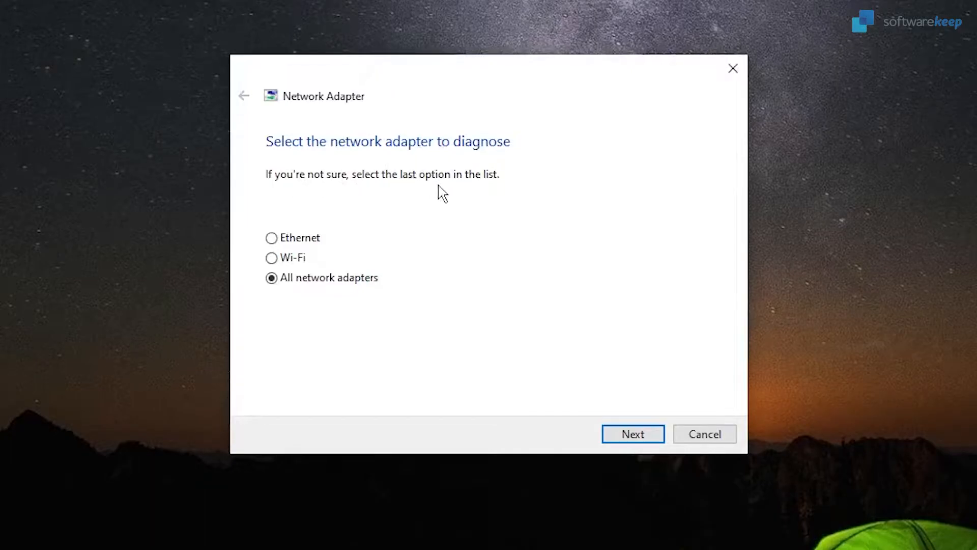
{"action": "mouse_move", "coordinate": [251, 313]}
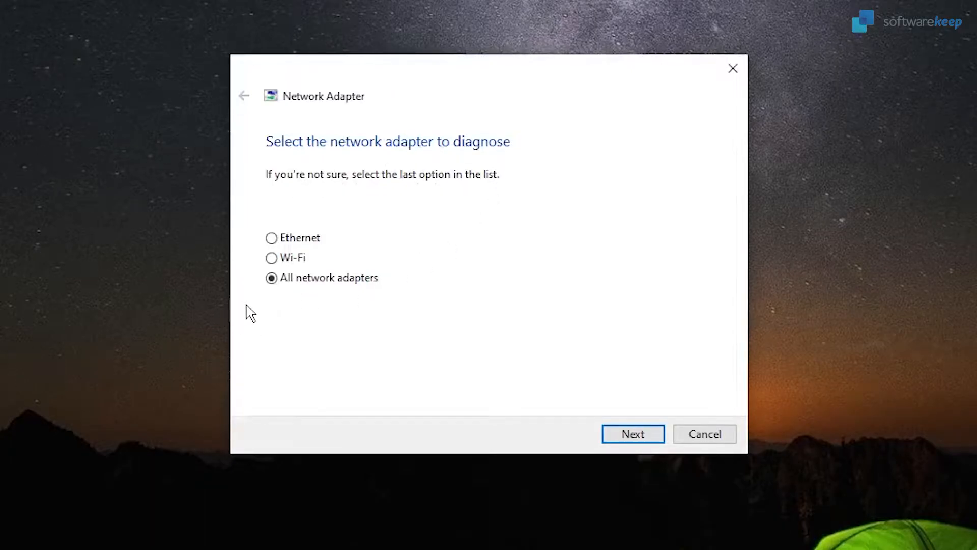
{"action": "mouse_move", "coordinate": [633, 433]}
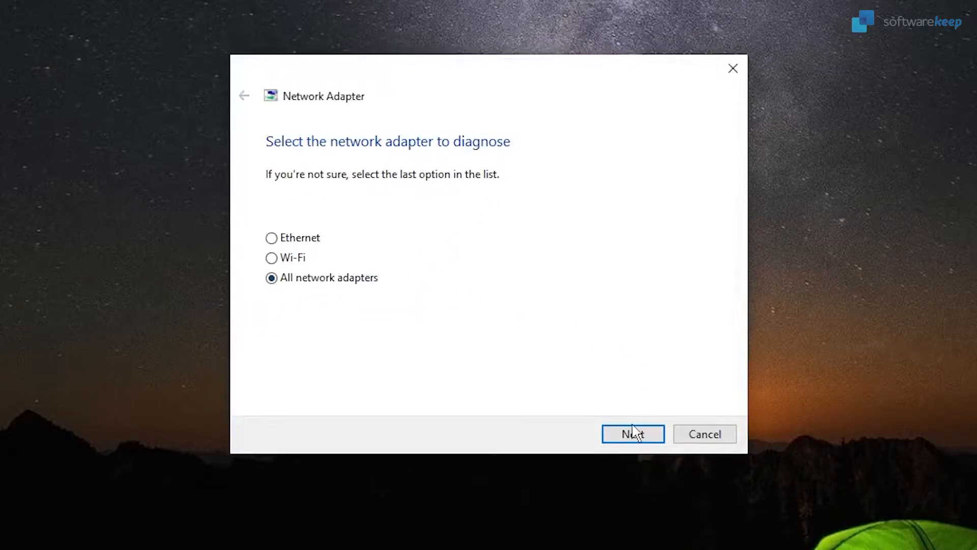
Run the all-adapter diagnosis, then close the results showing the internet connection works.
{"action": "left_click", "coordinate": [632, 433]}
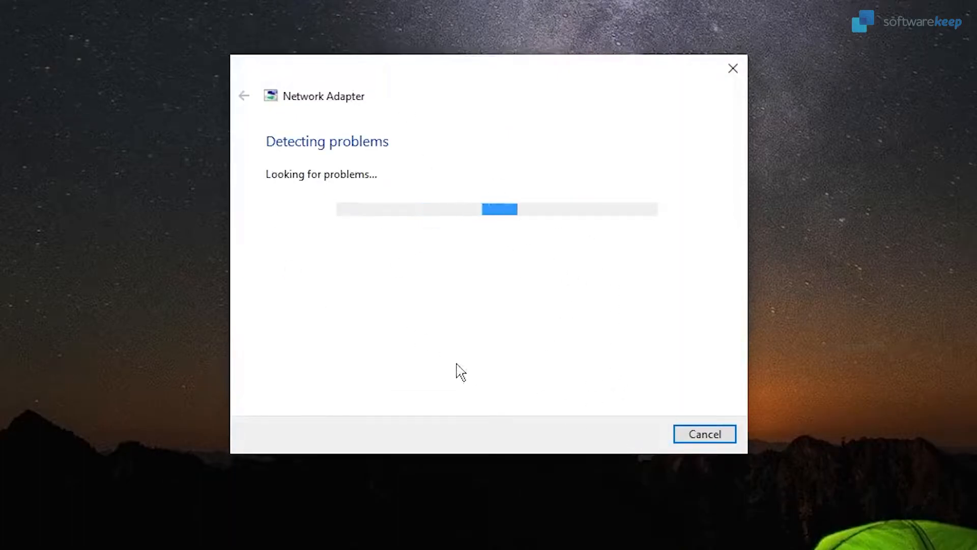
{"action": "mouse_move", "coordinate": [519, 274]}
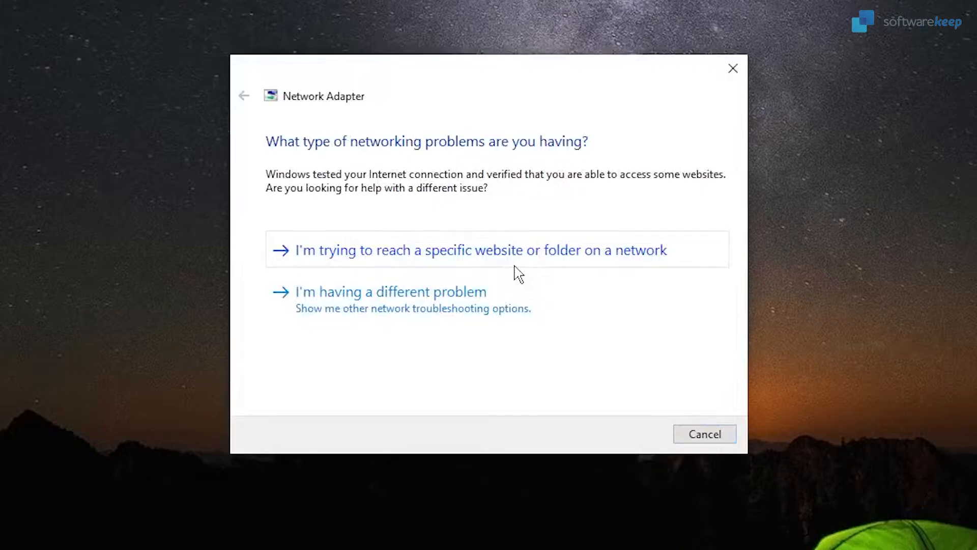
{"action": "left_click", "coordinate": [704, 433]}
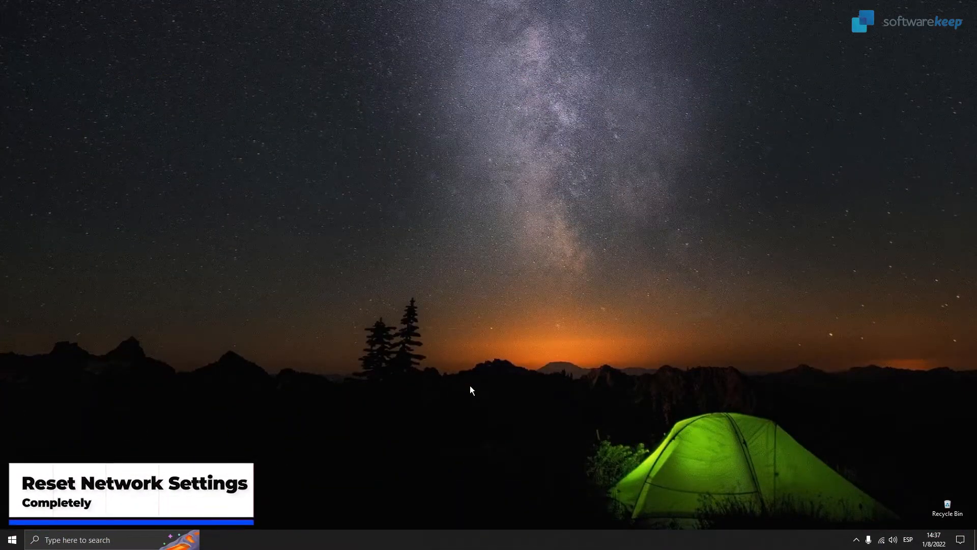
{"action": "mouse_move", "coordinate": [402, 507]}
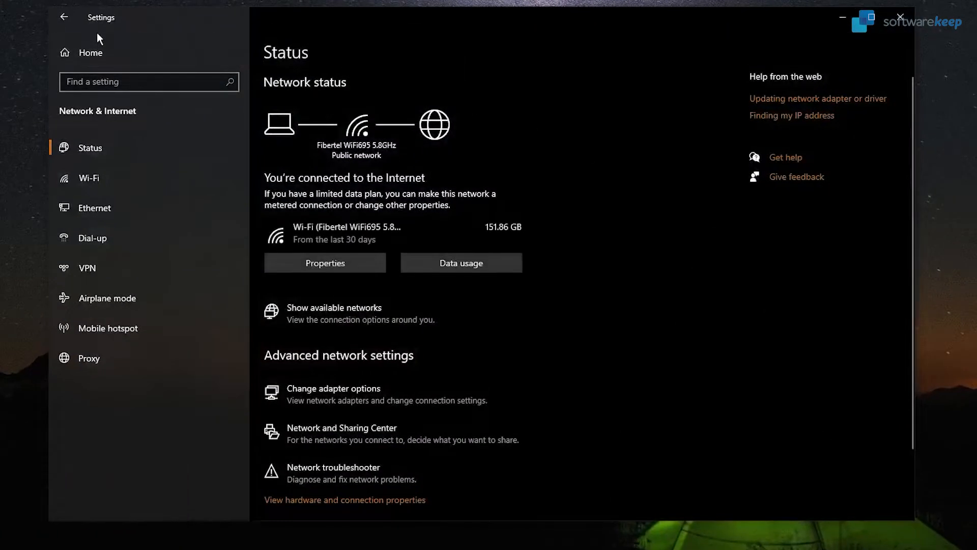
{"action": "mouse_move", "coordinate": [355, 37]}
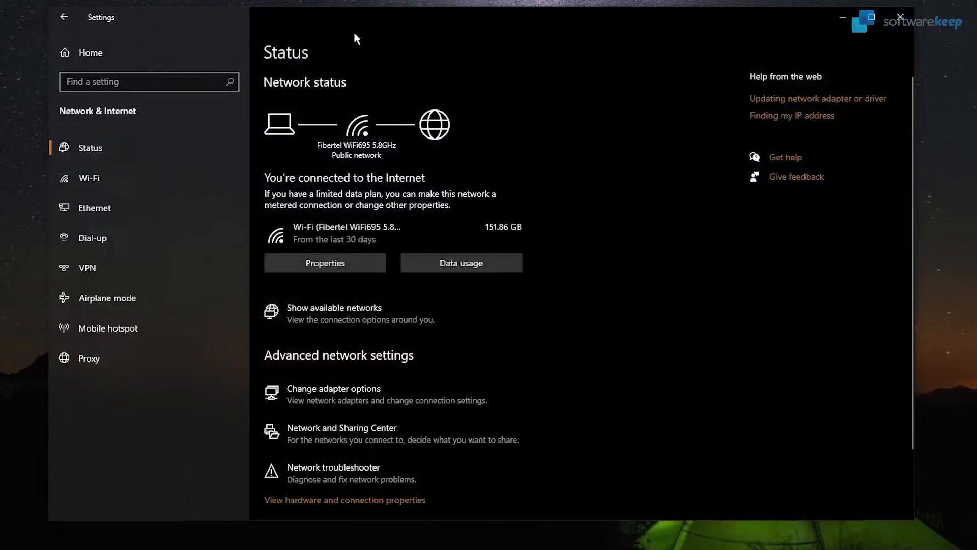
Scroll the Network & Internet Status page down to the Network reset link and open it.
{"action": "scroll", "scroll_direction": "down", "scroll_amount": 3}
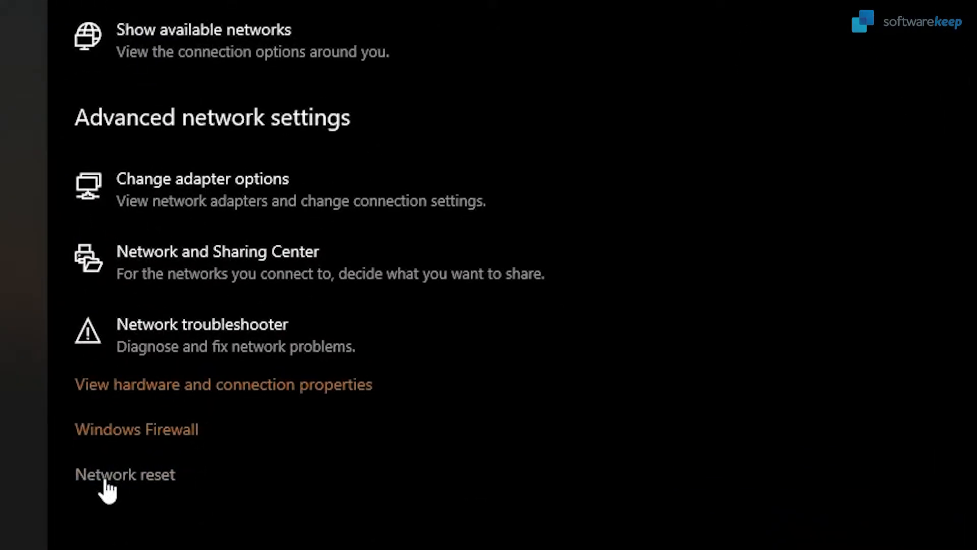
{"action": "left_click", "coordinate": [124, 475]}
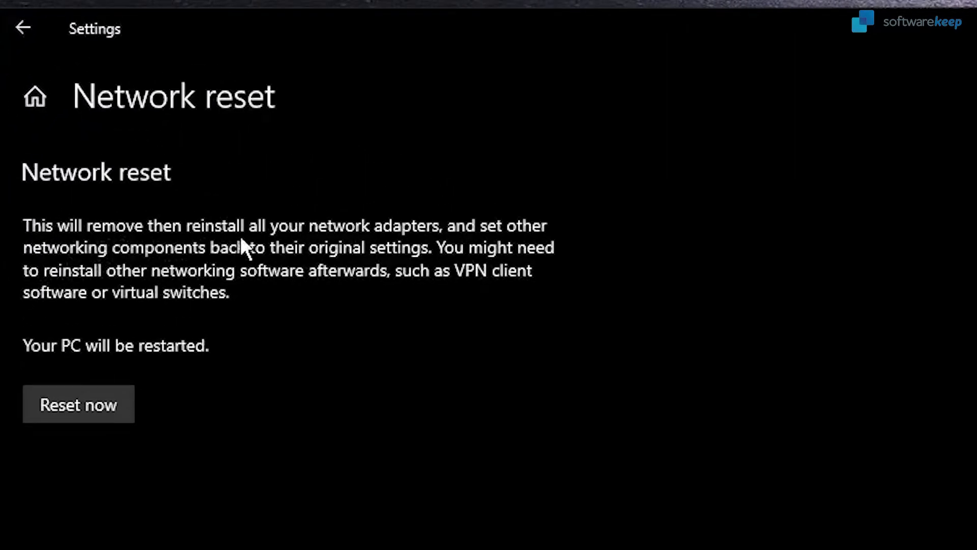
{"action": "mouse_move", "coordinate": [493, 244]}
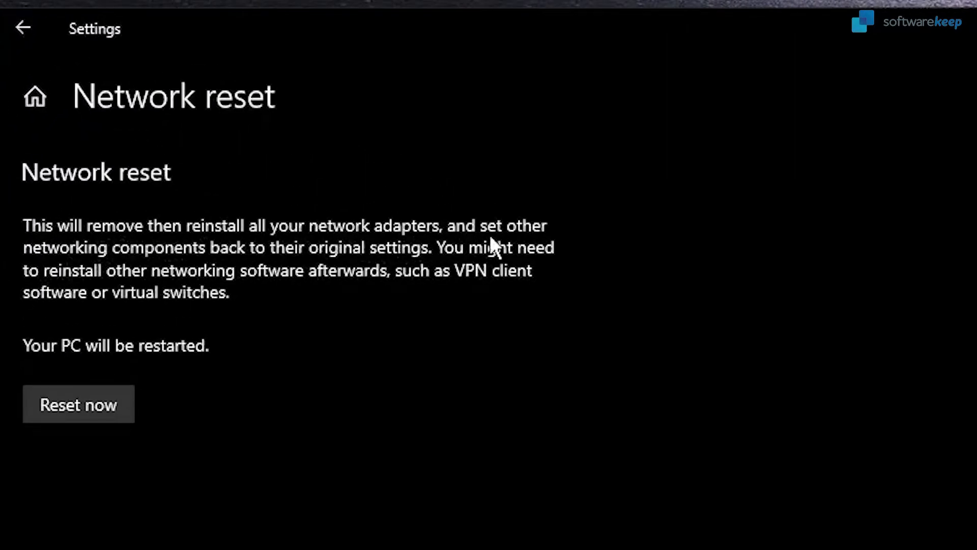
{"action": "mouse_move", "coordinate": [269, 278]}
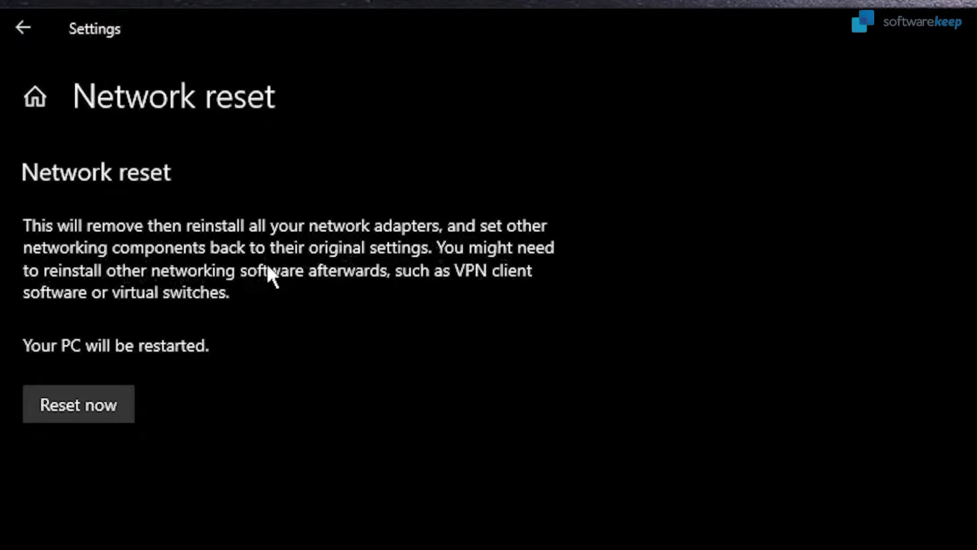
{"action": "mouse_move", "coordinate": [483, 277]}
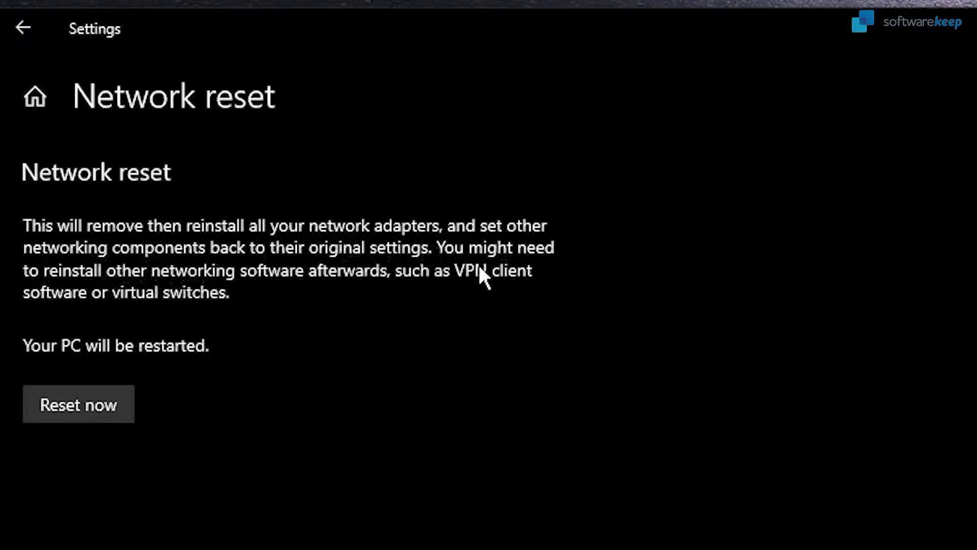
{"action": "mouse_move", "coordinate": [190, 297]}
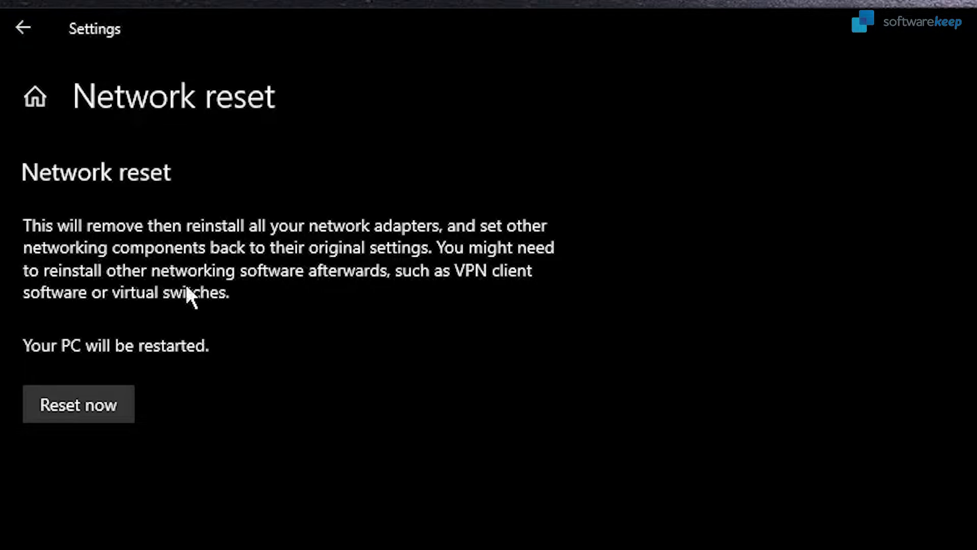
{"action": "mouse_move", "coordinate": [525, 317]}
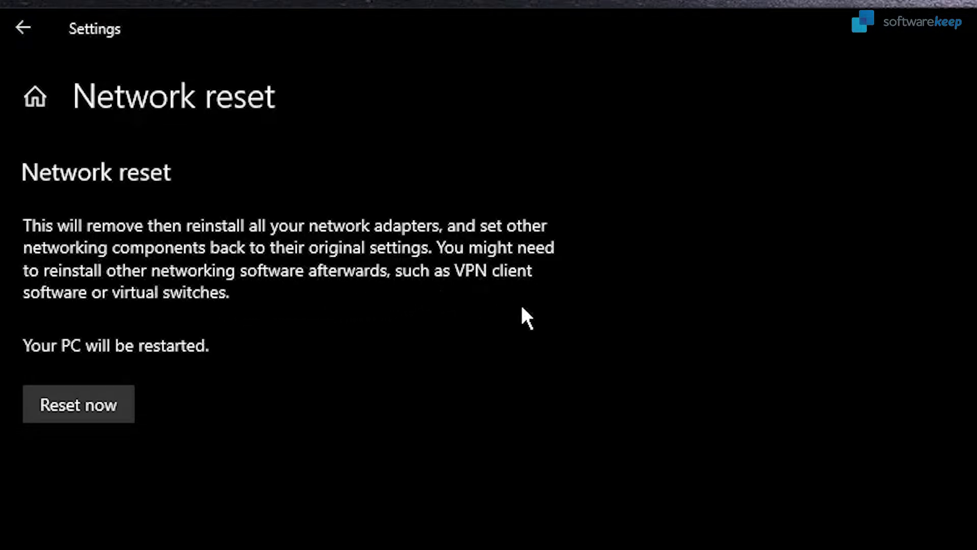
{"action": "mouse_move", "coordinate": [464, 367]}
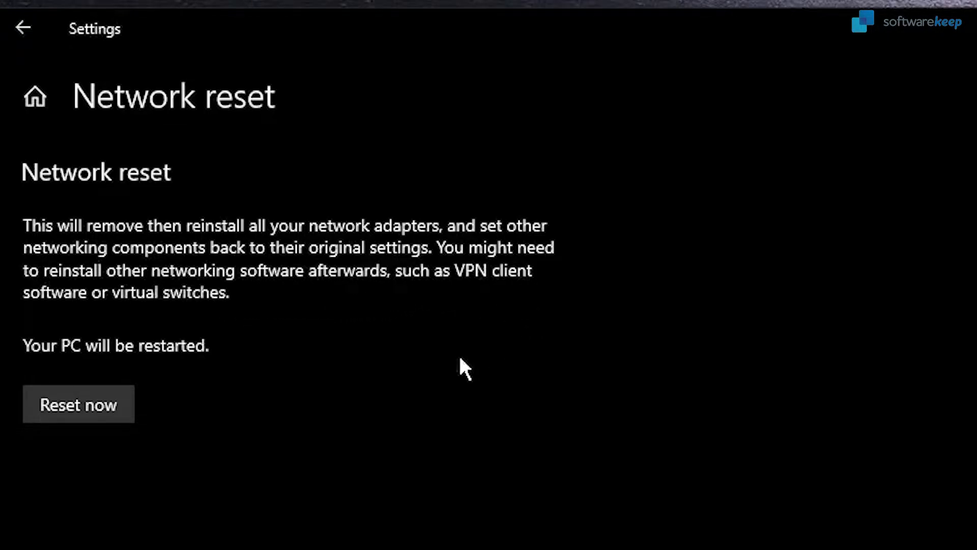
{"action": "mouse_move", "coordinate": [218, 369]}
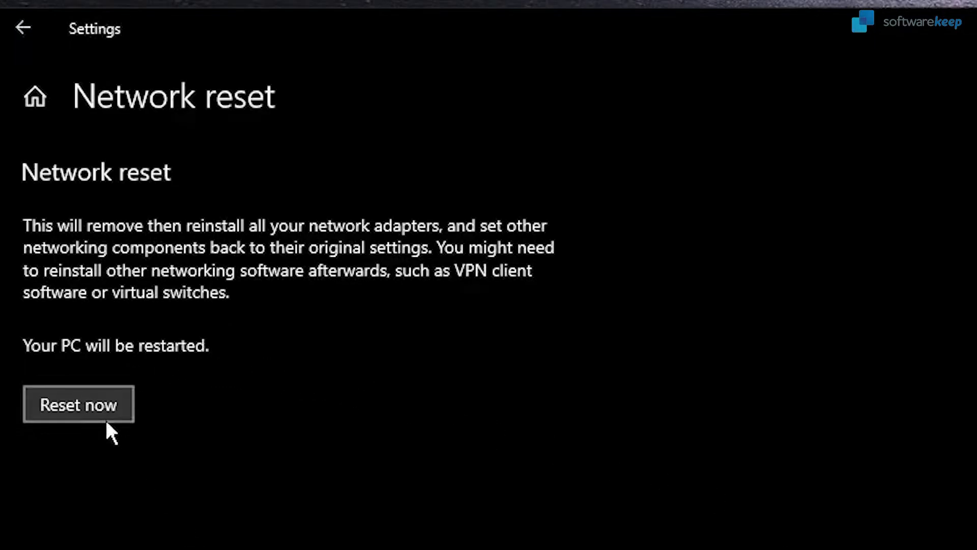
Choose Reset now and confirm resetting all network settings.
{"action": "left_click", "coordinate": [78, 403]}
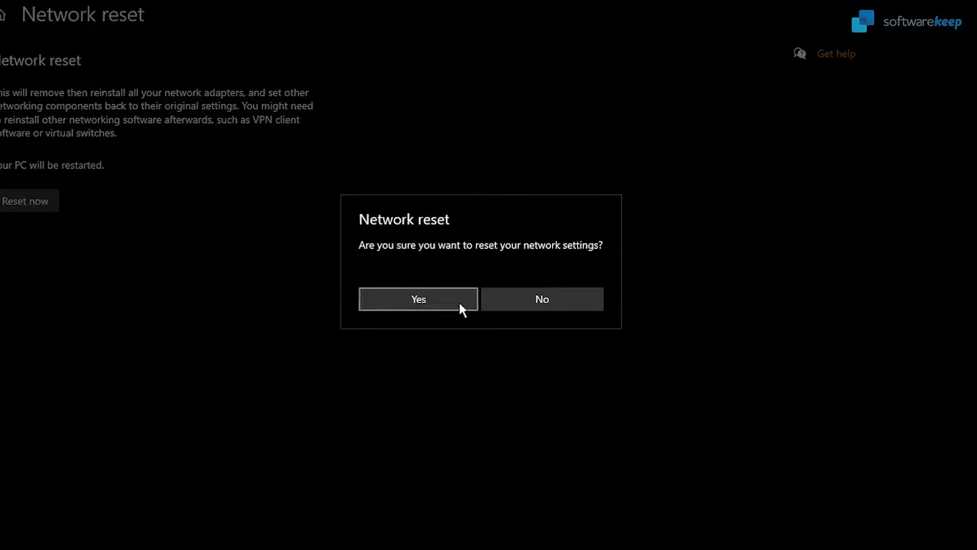
{"action": "mouse_move", "coordinate": [541, 299]}
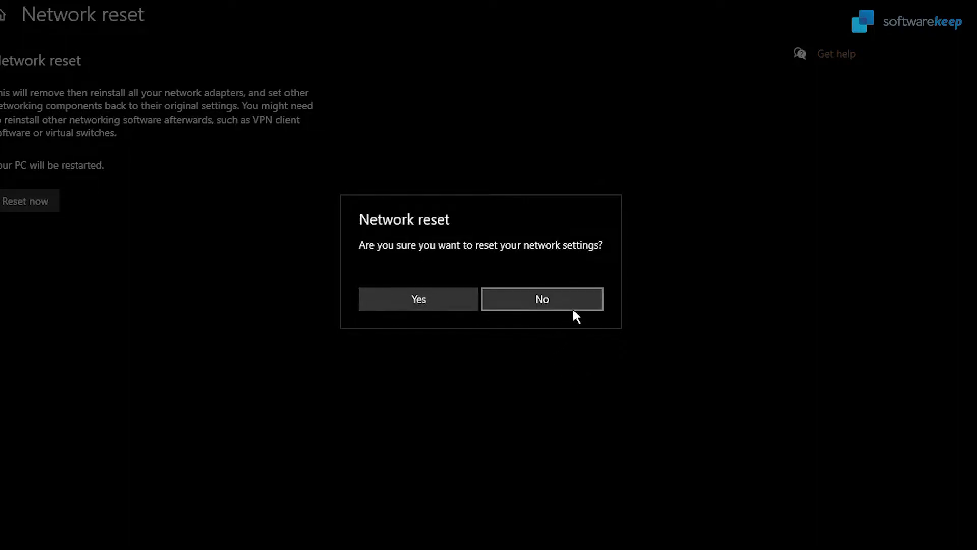
{"action": "left_click", "coordinate": [541, 299]}
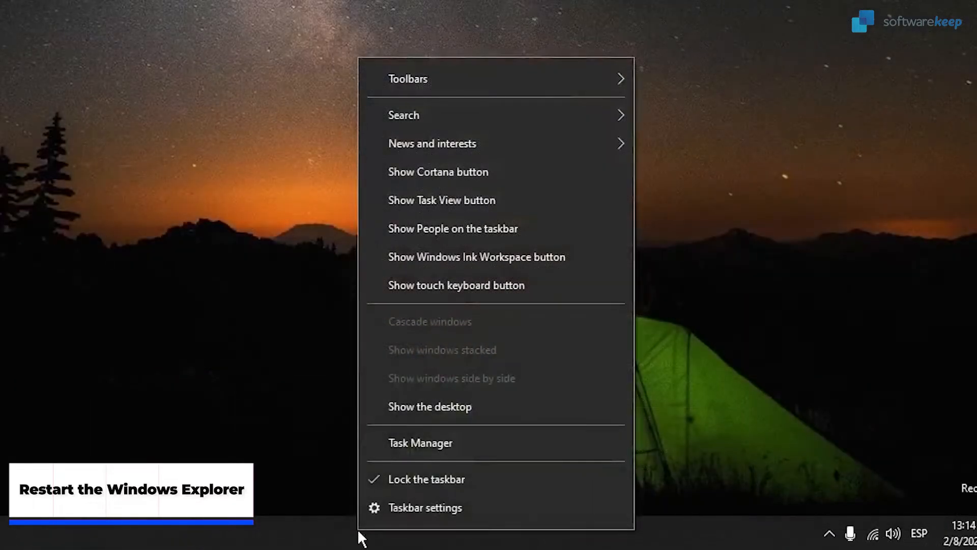
{"action": "mouse_move", "coordinate": [467, 446]}
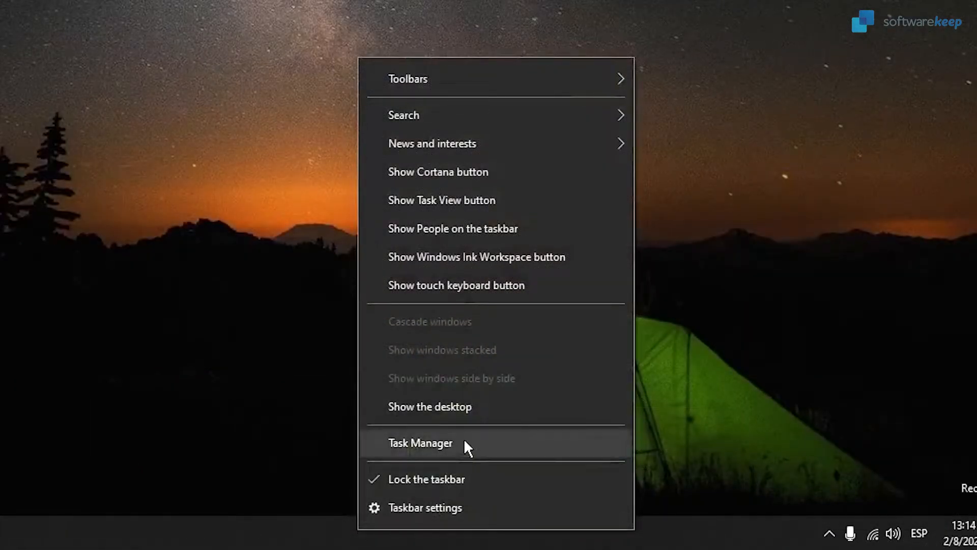
Open Task Manager and bring up the restart action for Windows Explorer.
{"action": "left_click", "coordinate": [420, 443]}
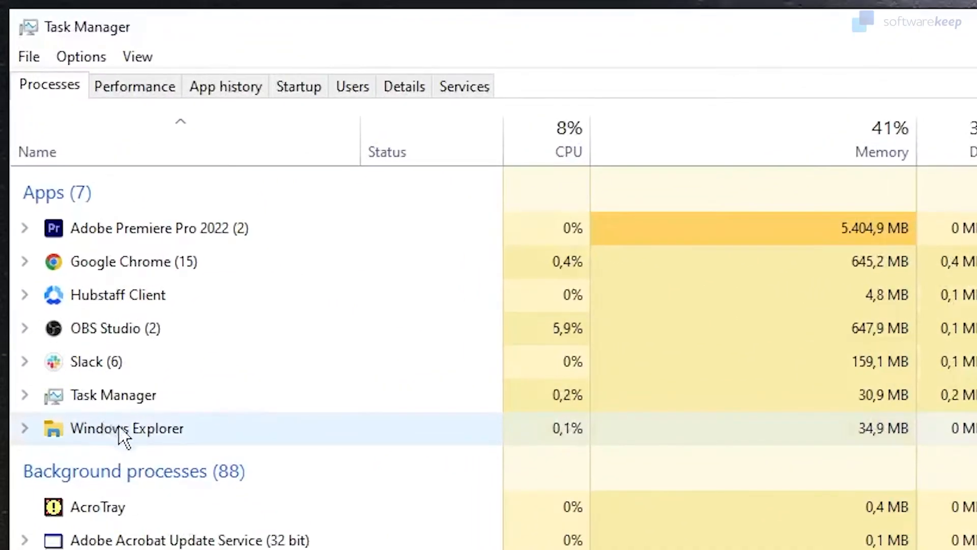
{"action": "right_click", "coordinate": [127, 427]}
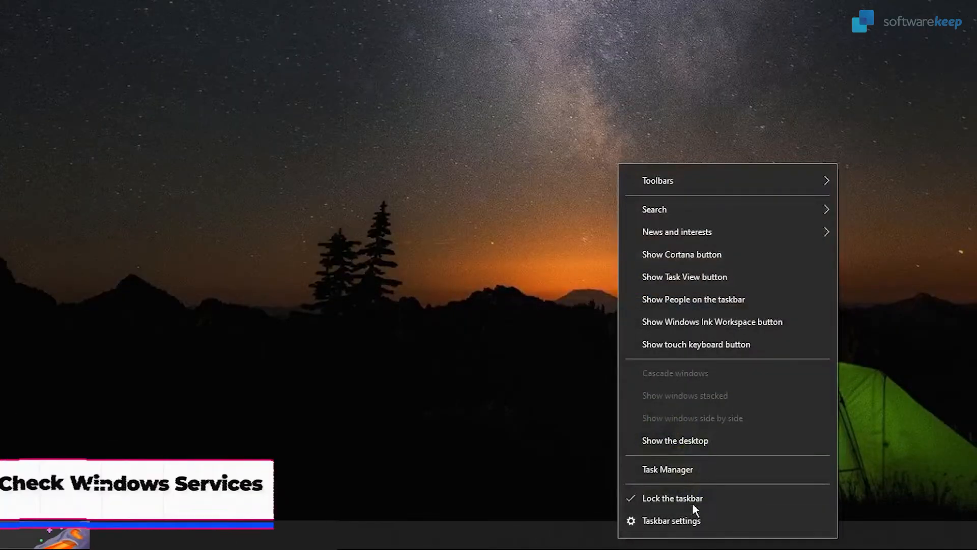
{"action": "mouse_move", "coordinate": [688, 483]}
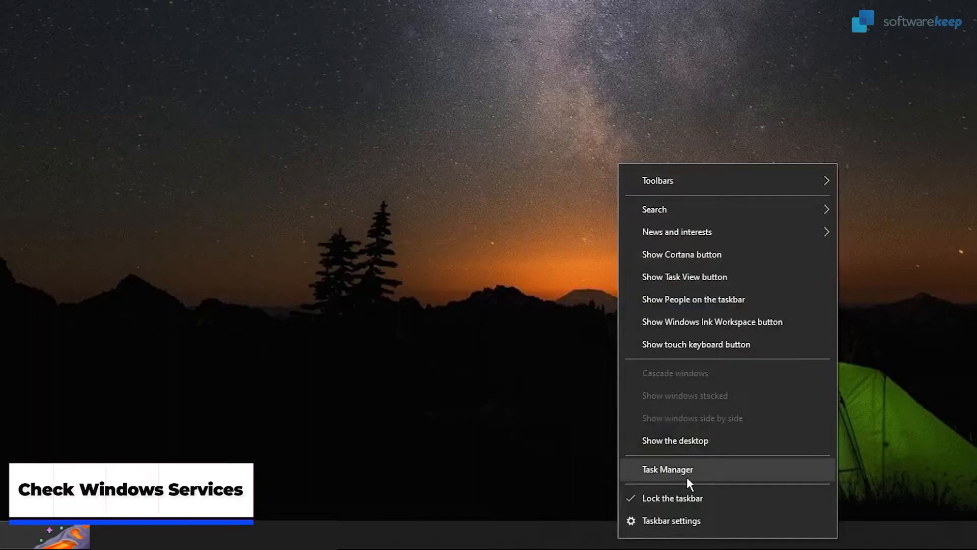
Open the full Services console from Task Manager's Services tab.
{"action": "left_click", "coordinate": [668, 469]}
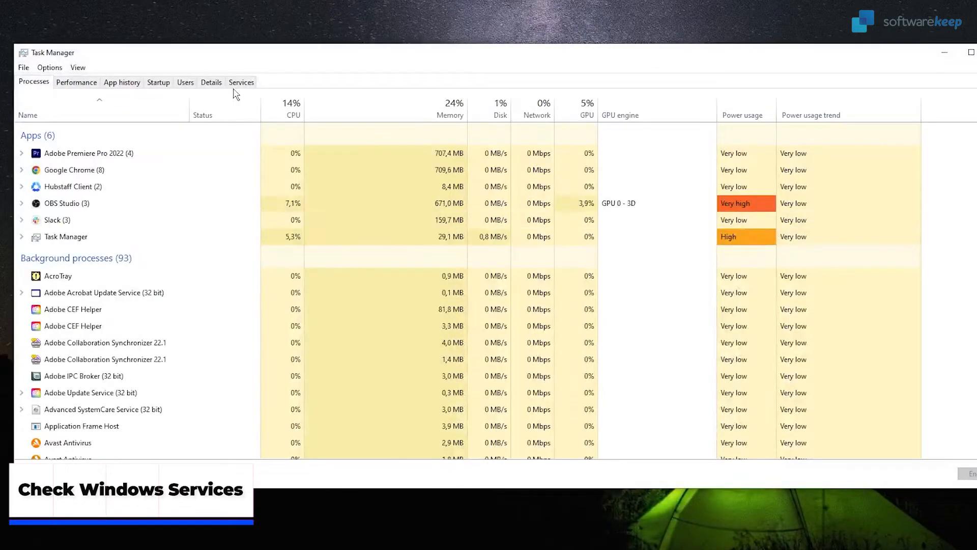
{"action": "left_click", "coordinate": [242, 82]}
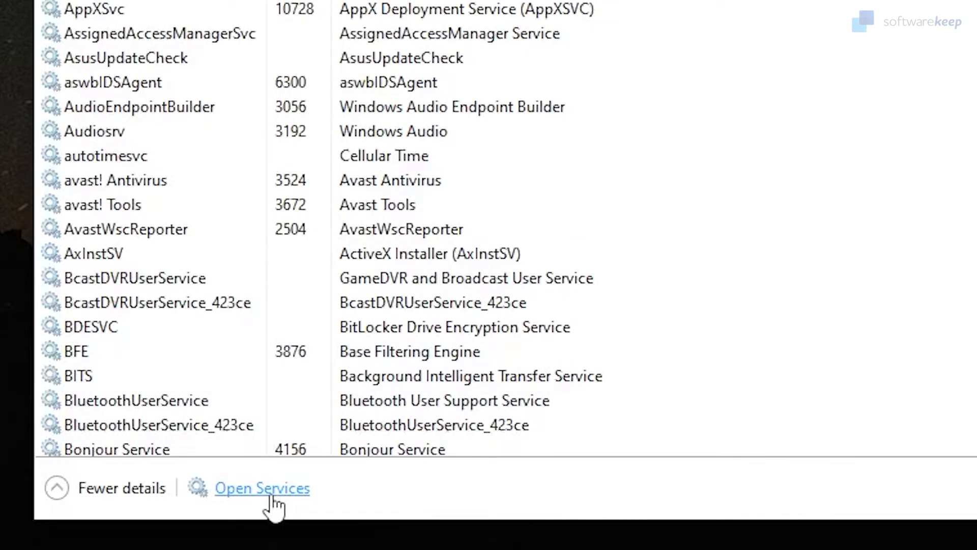
{"action": "left_click", "coordinate": [262, 488]}
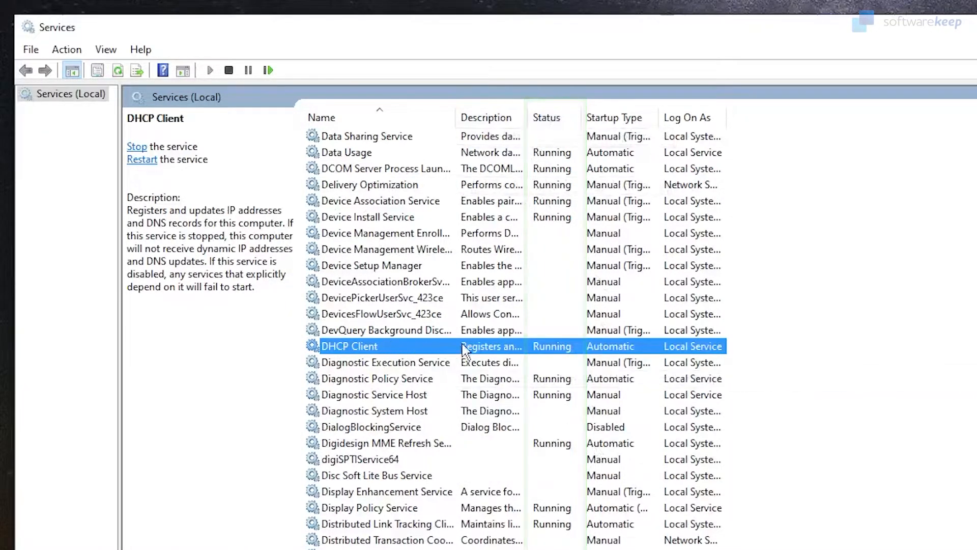
{"action": "mouse_move", "coordinate": [556, 355]}
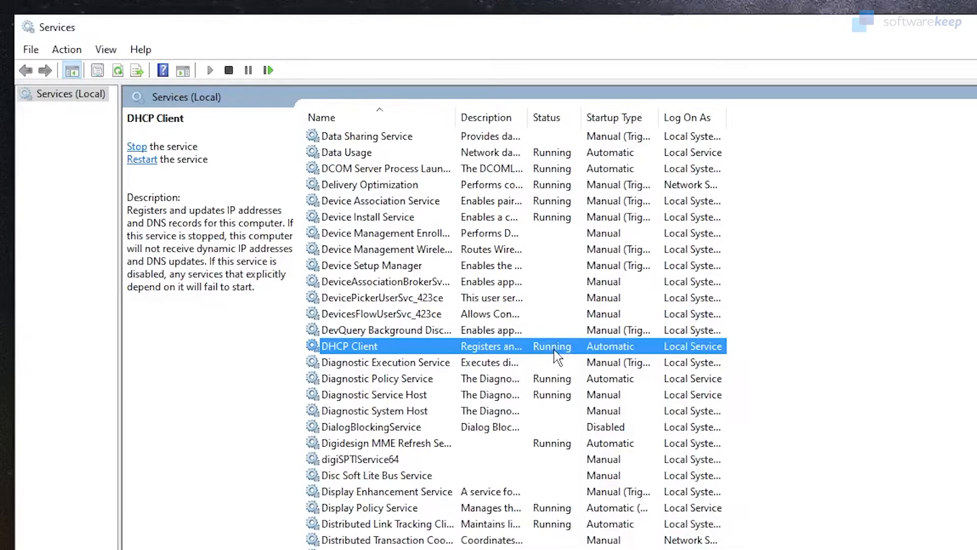
Verify DHCP Client shows Automatic startup and Running status, then dismiss its properties.
{"action": "right_click", "coordinate": [350, 346]}
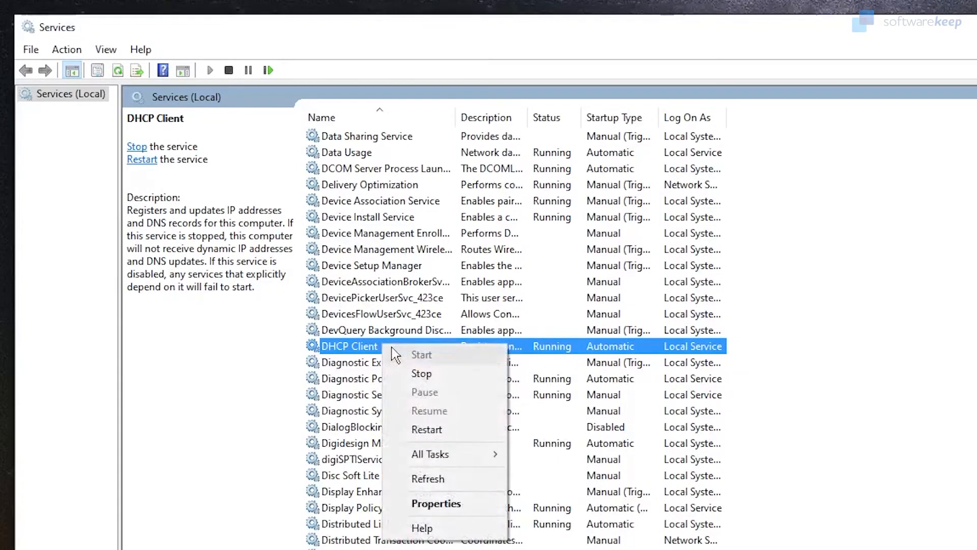
{"action": "mouse_move", "coordinate": [451, 508]}
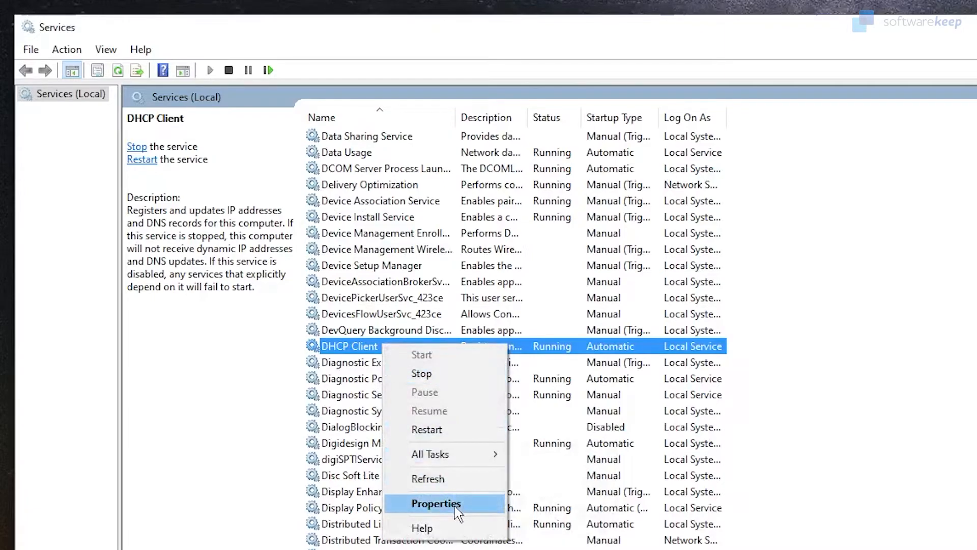
{"action": "left_click", "coordinate": [436, 504]}
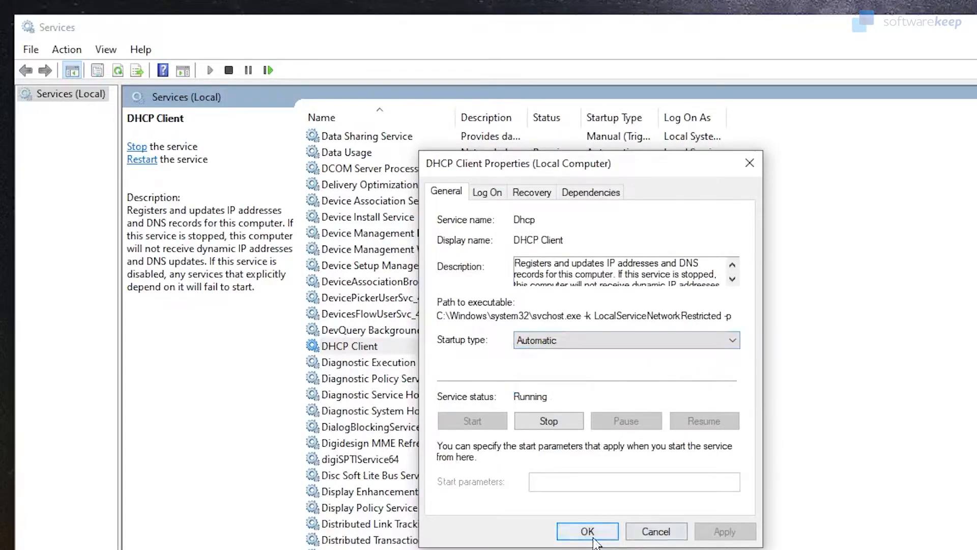
{"action": "left_click", "coordinate": [587, 531]}
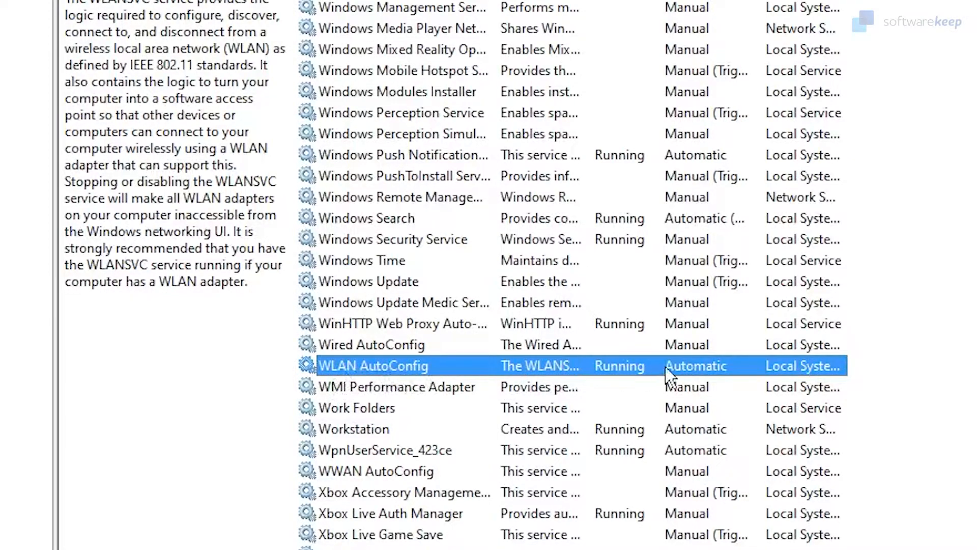
{"action": "mouse_move", "coordinate": [651, 428]}
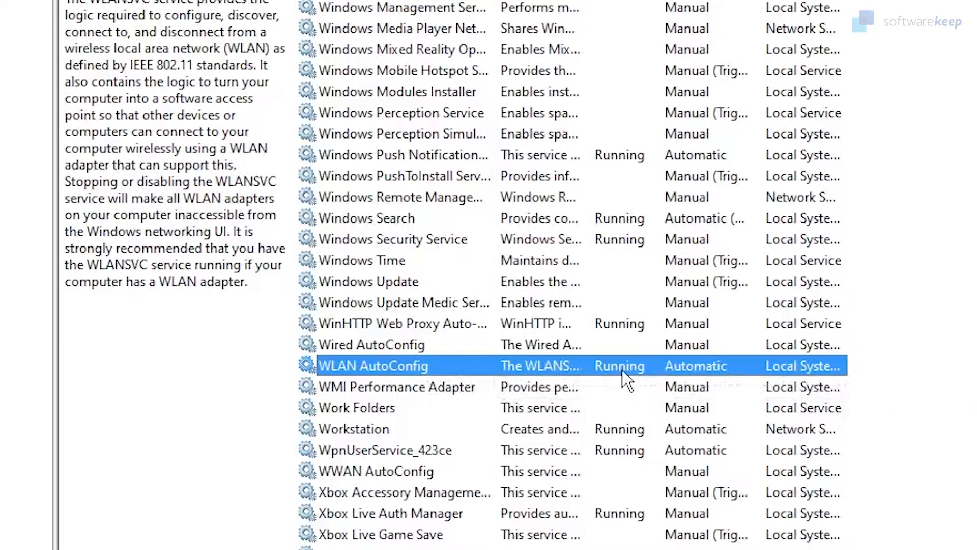
{"action": "mouse_move", "coordinate": [522, 356]}
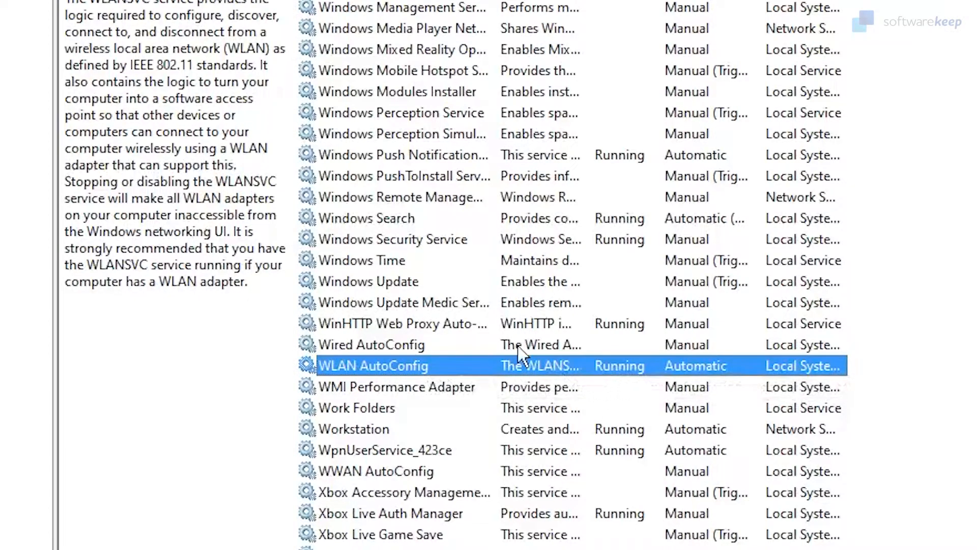
Confirm WLAN AutoConfig is set to Automatic startup and running, then close its properties.
{"action": "right_click", "coordinate": [372, 365]}
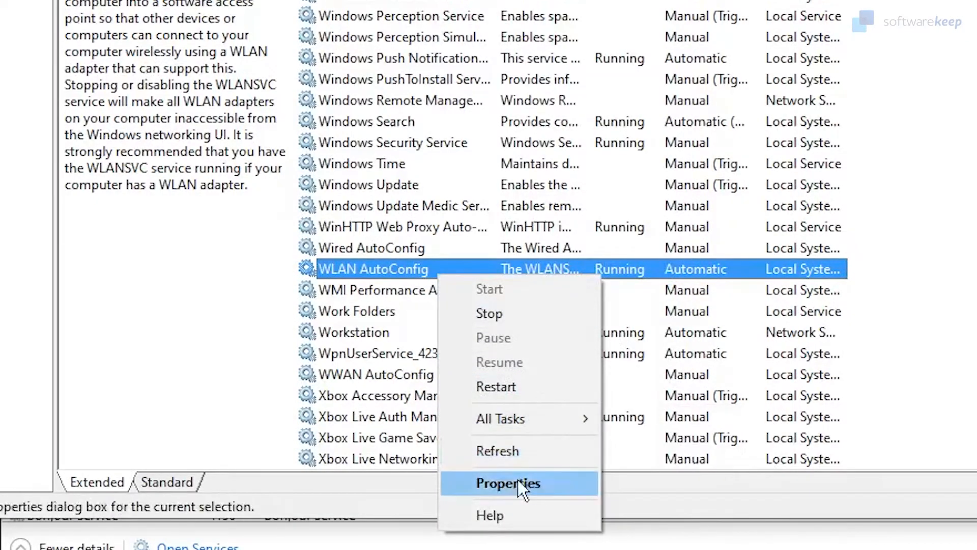
{"action": "left_click", "coordinate": [508, 483]}
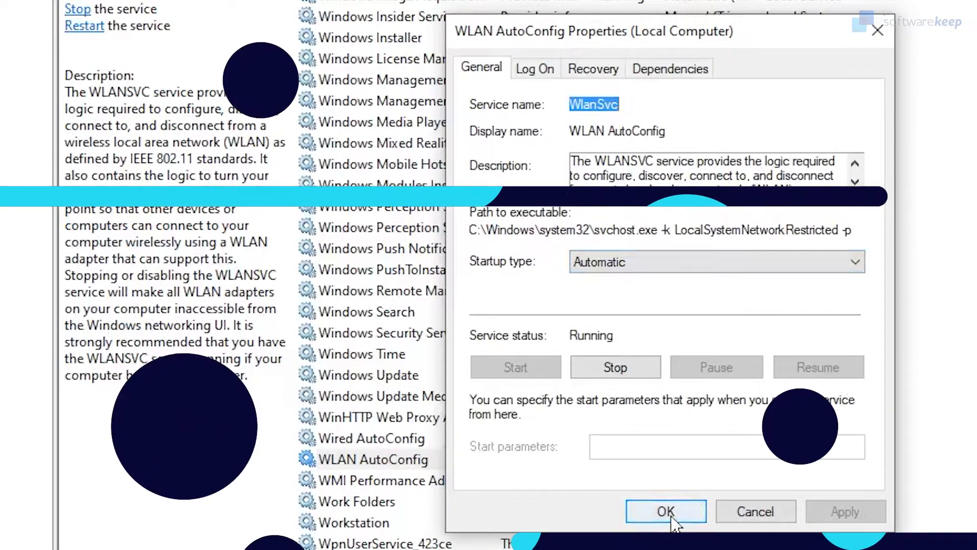
{"action": "left_click", "coordinate": [665, 511]}
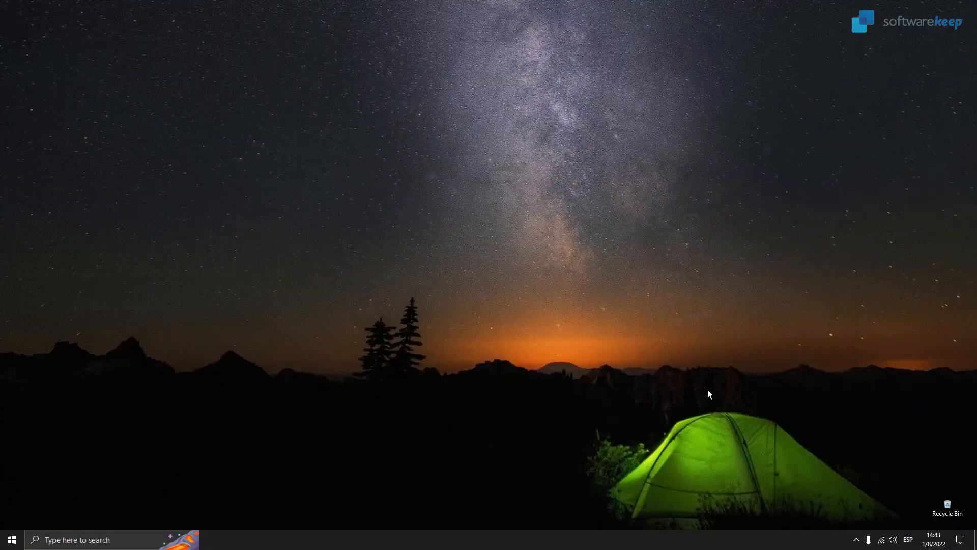
{"action": "mouse_move", "coordinate": [641, 337]}
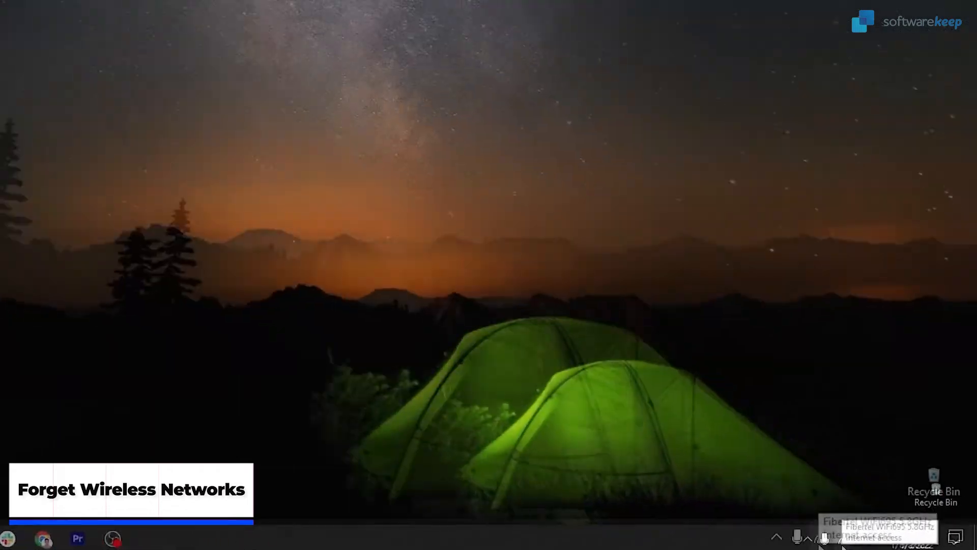
Show the wireless networks list, including the connected Fibertel WiFi695 5.8GHz network.
{"action": "left_click", "coordinate": [821, 536]}
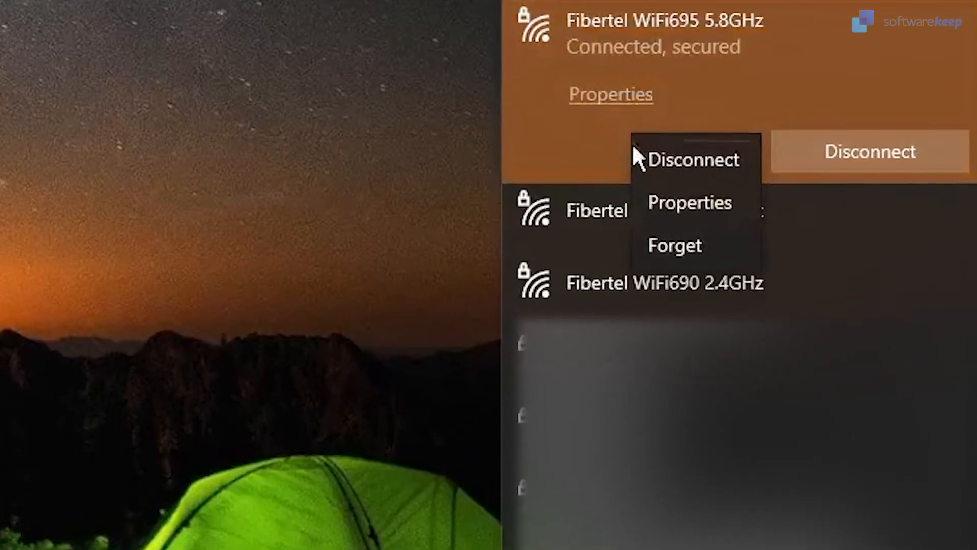
{"action": "mouse_move", "coordinate": [677, 245]}
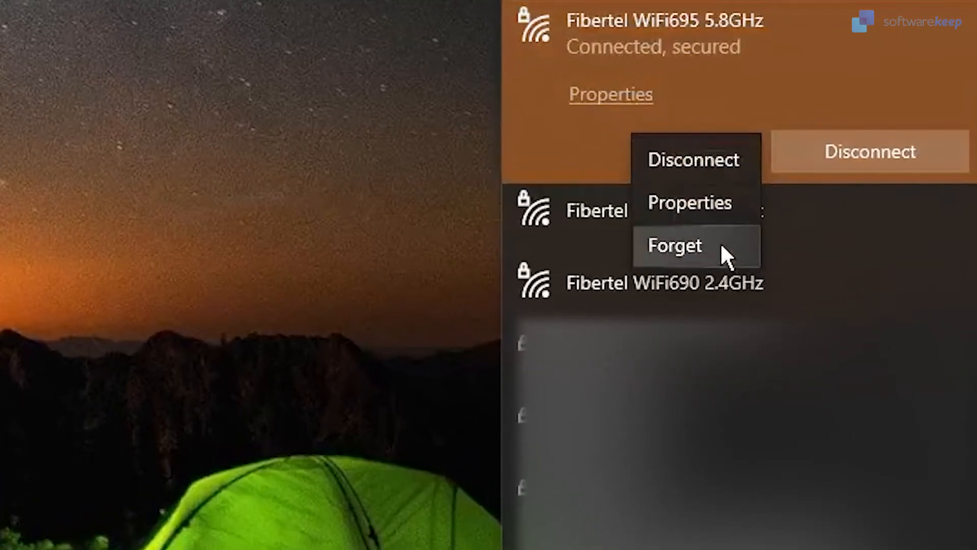